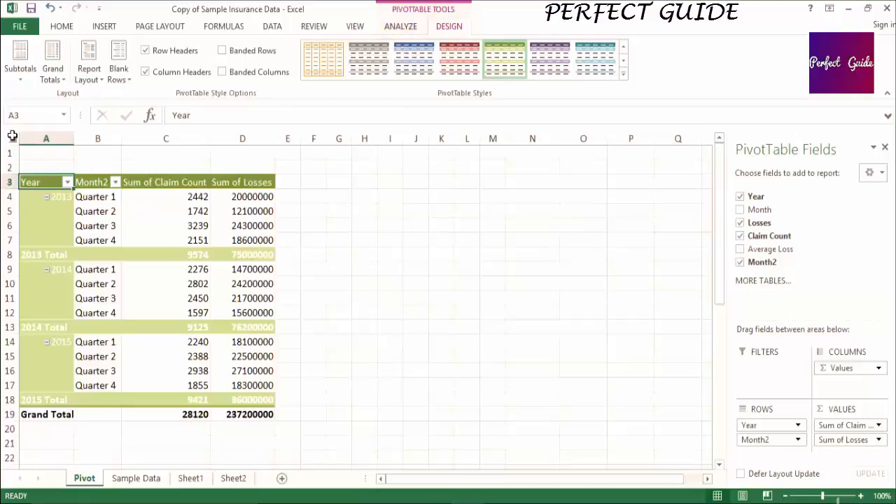
{"action": "mouse_move", "coordinate": [626, 87]}
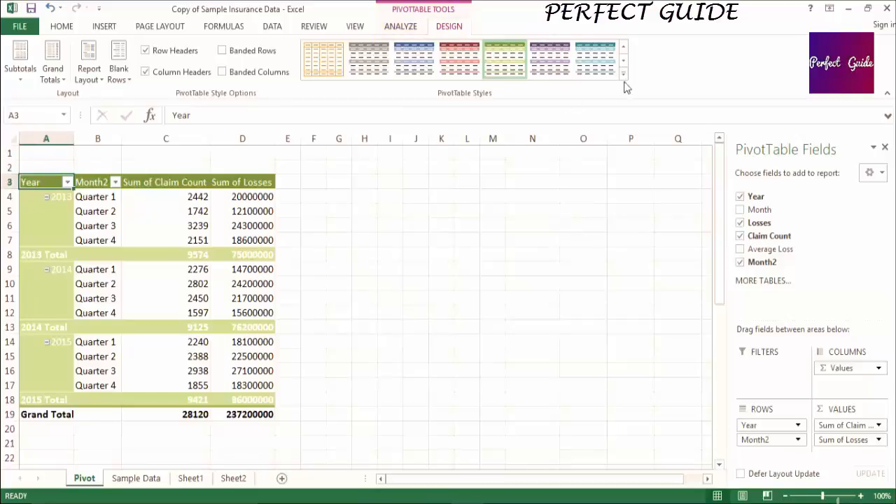
- Expand the full PivotTable Styles gallery from the Design ribbon
{"action": "left_click", "coordinate": [621, 73]}
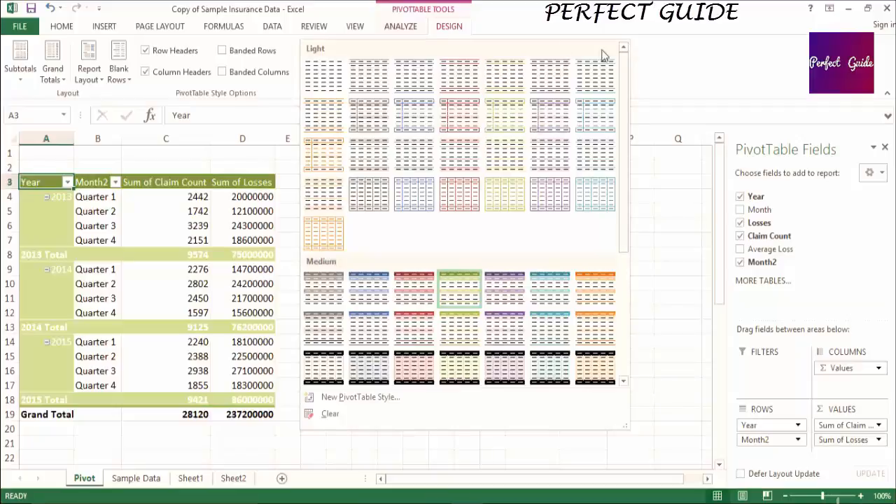
- Apply the plain black-and-white Light style to the insurance pivot table
{"action": "left_click", "coordinate": [322, 59]}
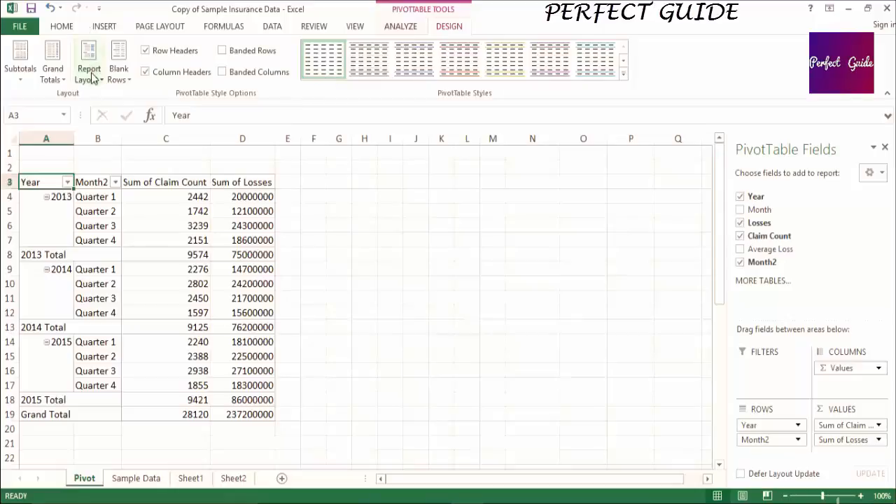
- Set the report layout to Compact Form, nesting years and quarters in one Row Labels column
{"action": "left_click", "coordinate": [90, 59]}
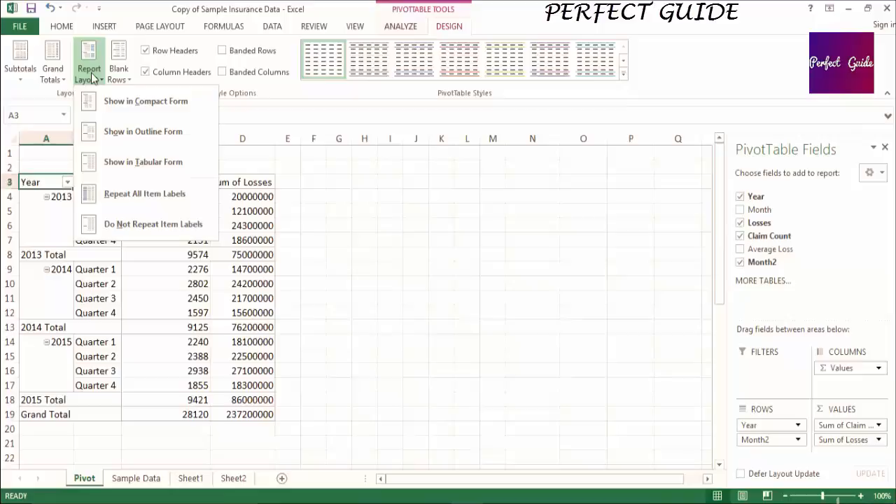
{"action": "mouse_move", "coordinate": [142, 132]}
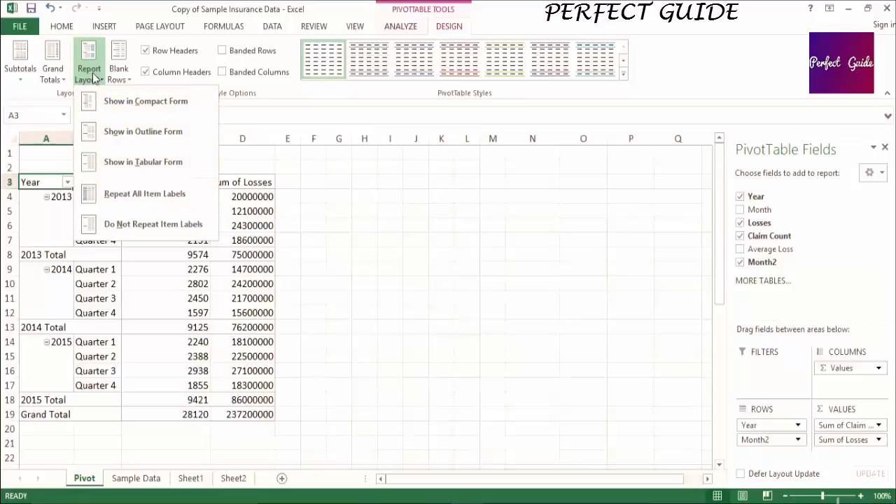
{"action": "left_click", "coordinate": [145, 100]}
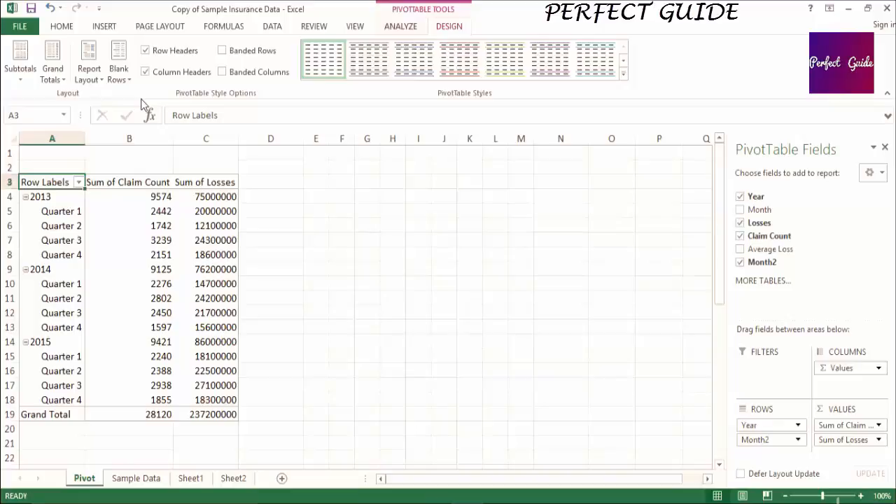
- Set the report layout to Outline Form, with Year and Month2 in separate columns
{"action": "left_click", "coordinate": [90, 59]}
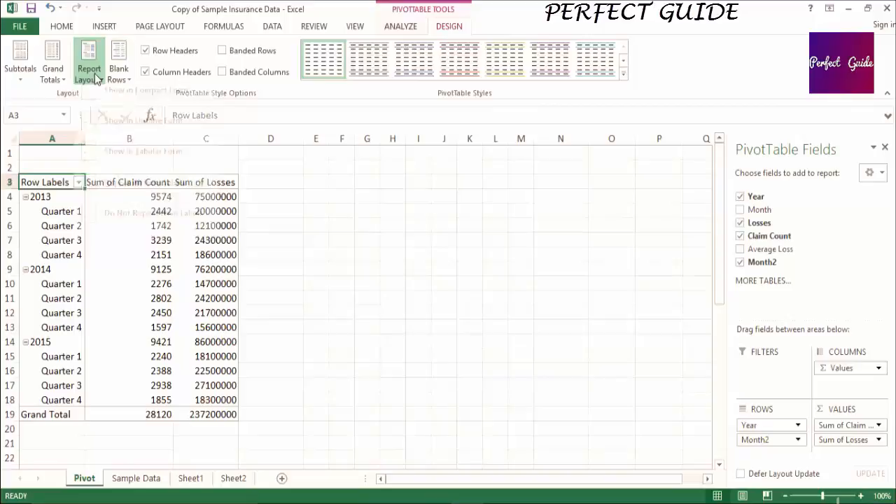
{"action": "left_click", "coordinate": [90, 59]}
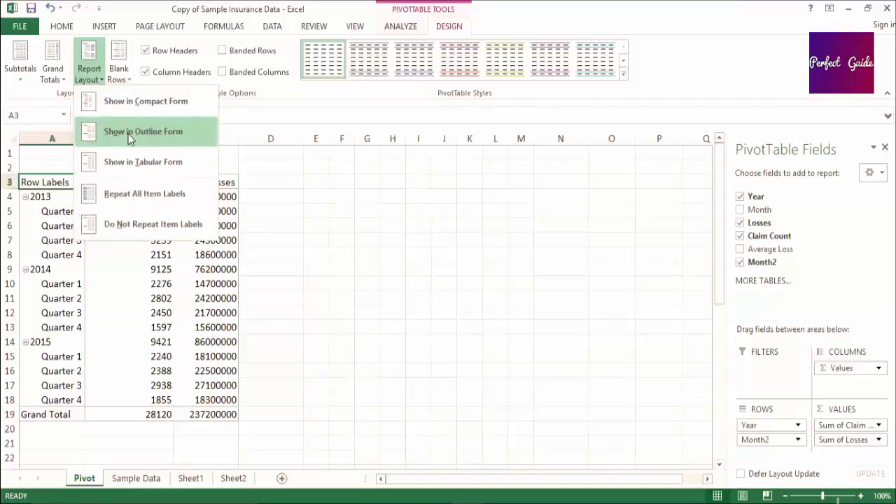
{"action": "left_click", "coordinate": [143, 131]}
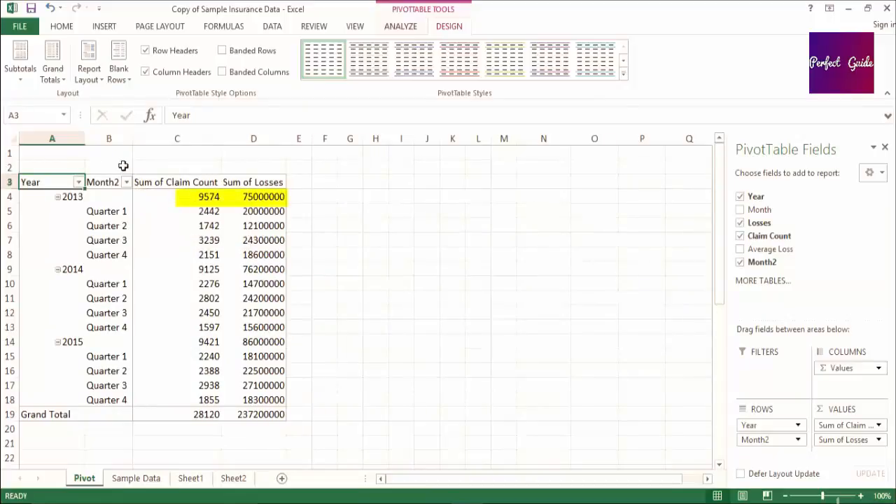
{"action": "mouse_move", "coordinate": [121, 155]}
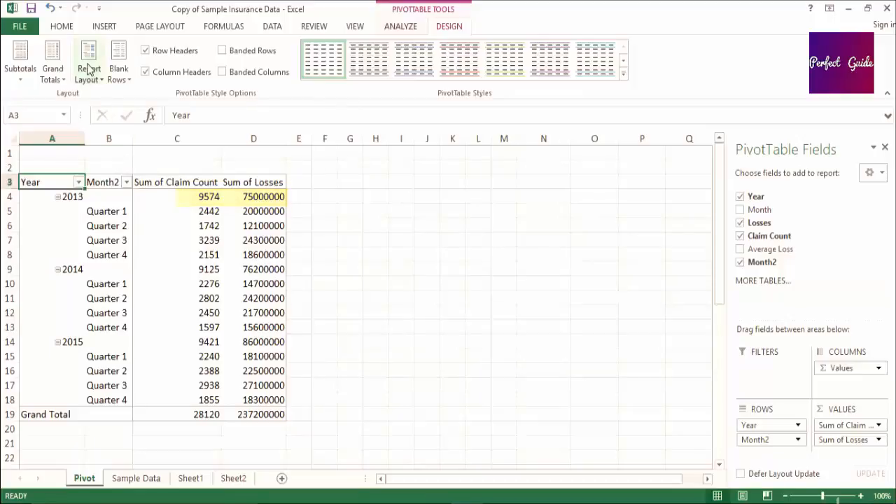
- Set the report layout to Tabular Form, with quarters beside years and year totals below
{"action": "left_click", "coordinate": [89, 59]}
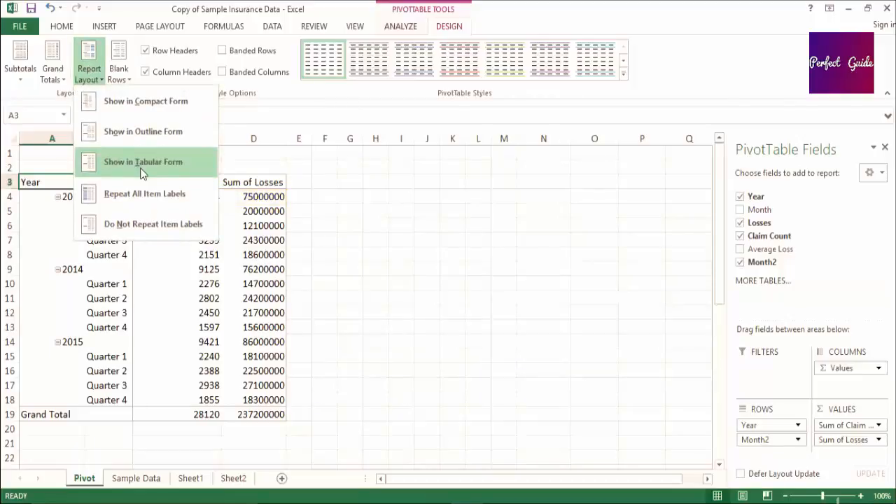
{"action": "left_click", "coordinate": [142, 163]}
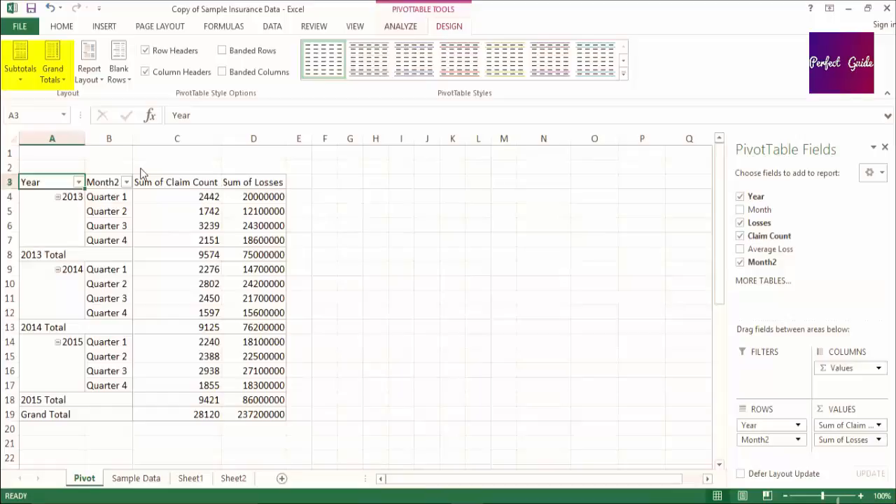
{"action": "mouse_move", "coordinate": [6, 132]}
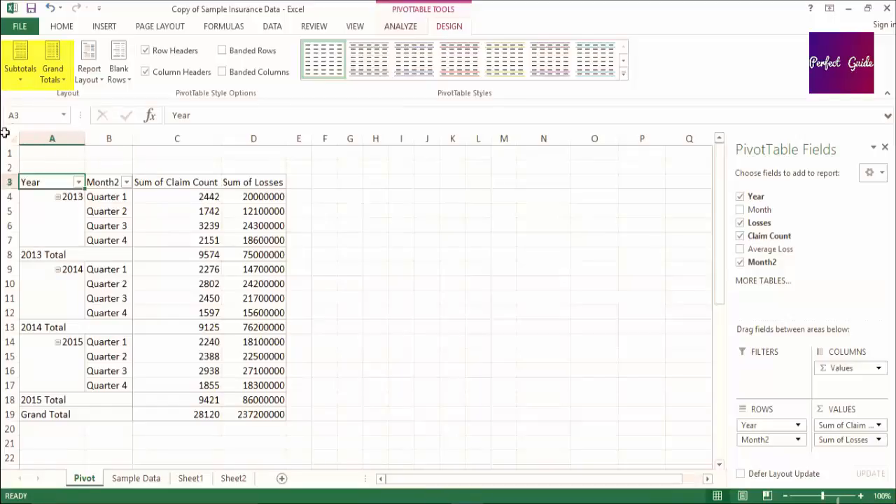
- Review the Subtotals placement choices, then bring up the Grand Totals on/off options
{"action": "left_click", "coordinate": [20, 59]}
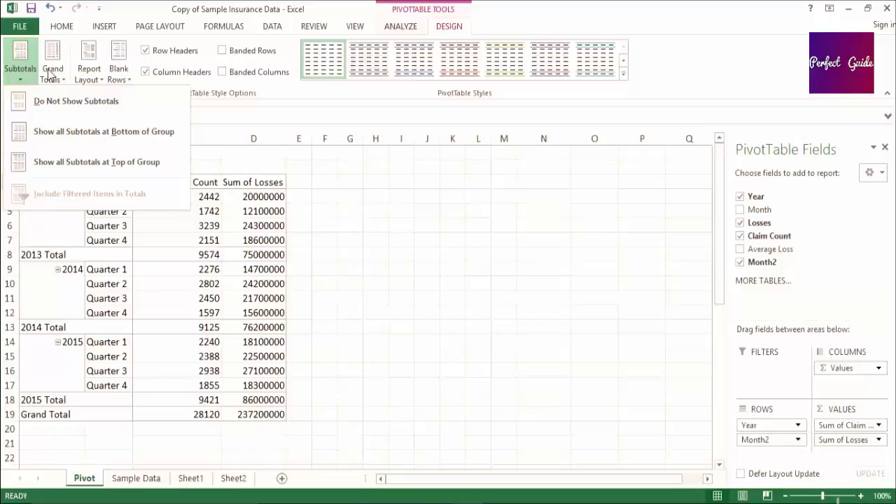
{"action": "left_click", "coordinate": [53, 59]}
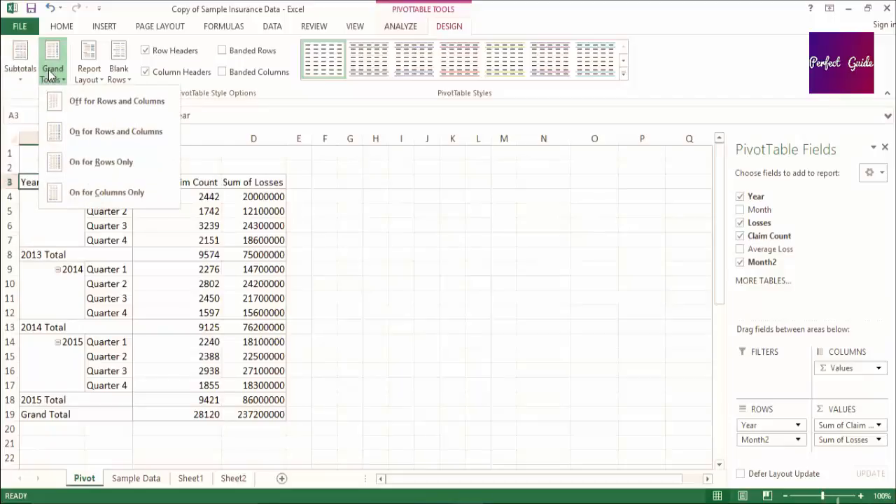